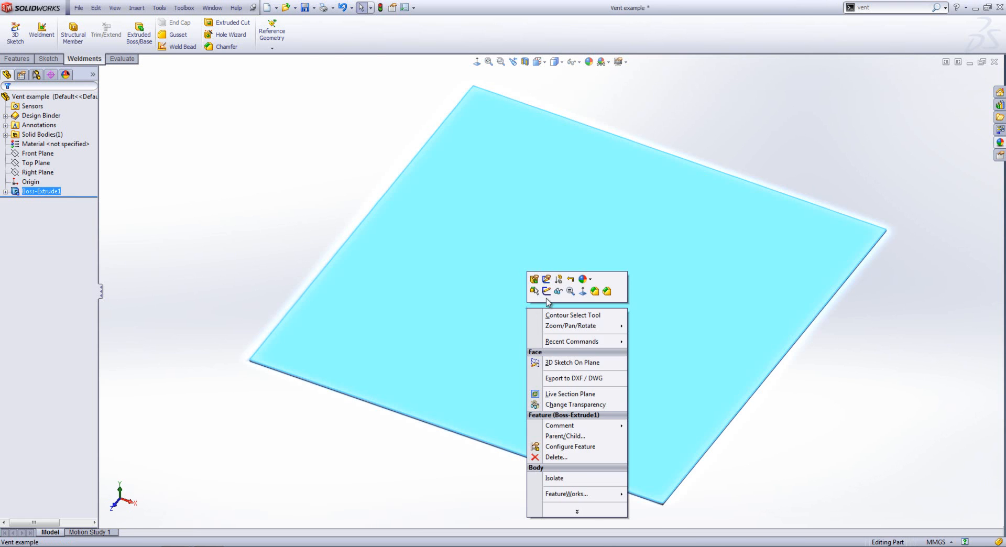
Step: Sketch a 30 mm diameter circle at the origin on the plate's top face
left_click(572, 362)
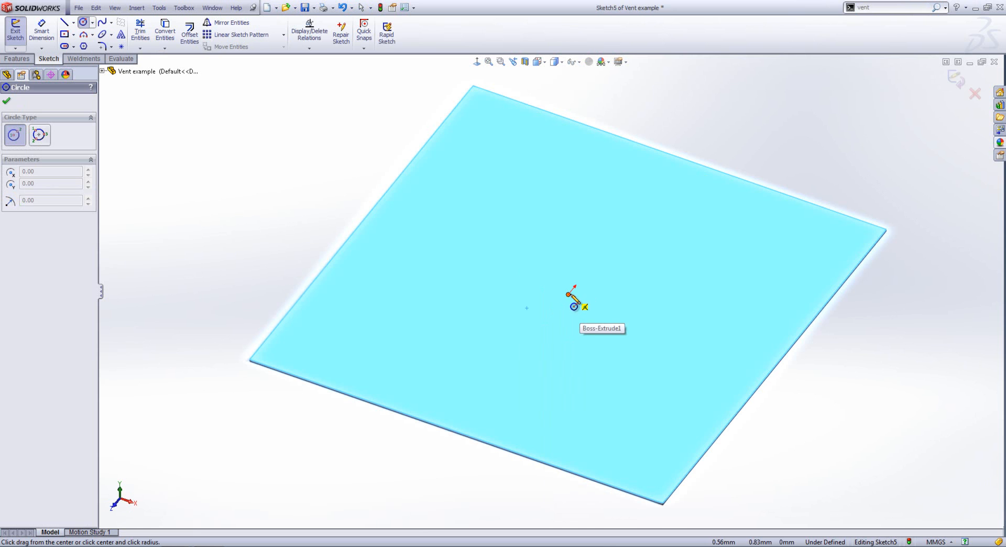
left_click(568, 296)
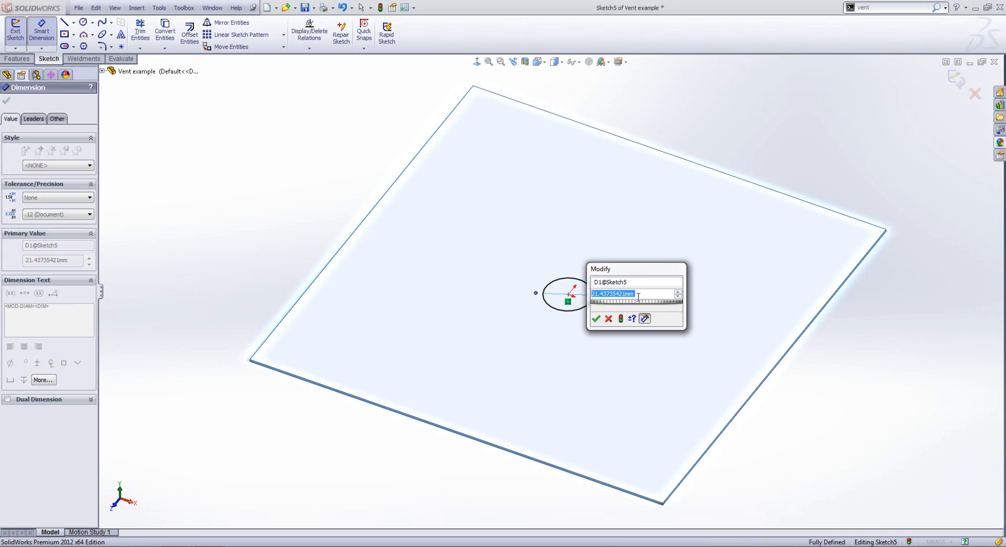
left_click(596, 318)
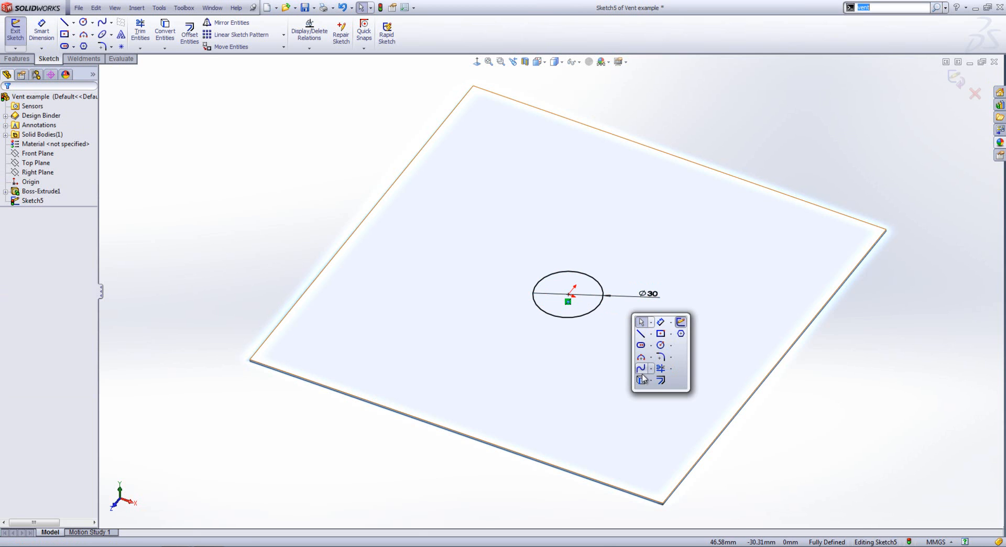
Step: Add the larger concentric circles and a constrained arc from the centre to the outermost circle
left_click(189, 30)
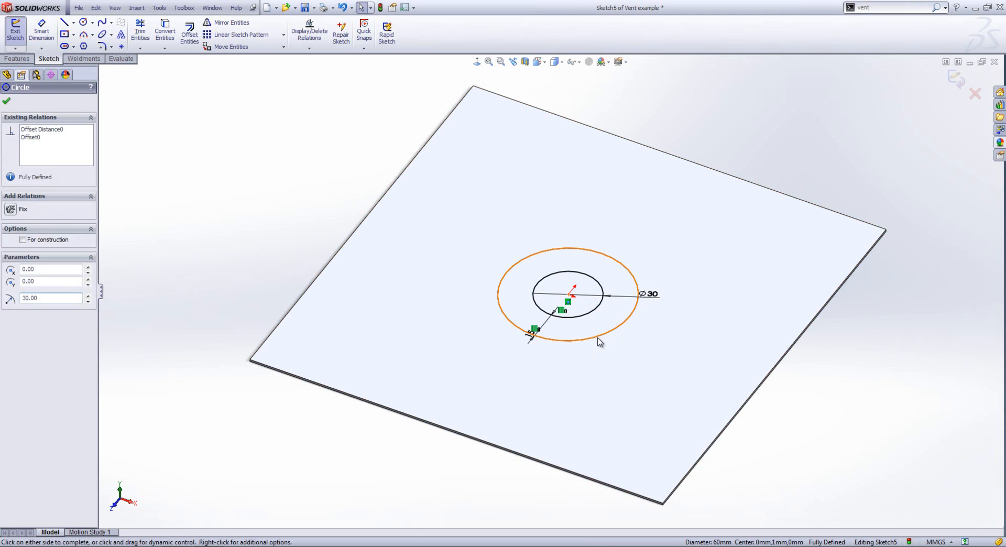
left_click(6, 101)
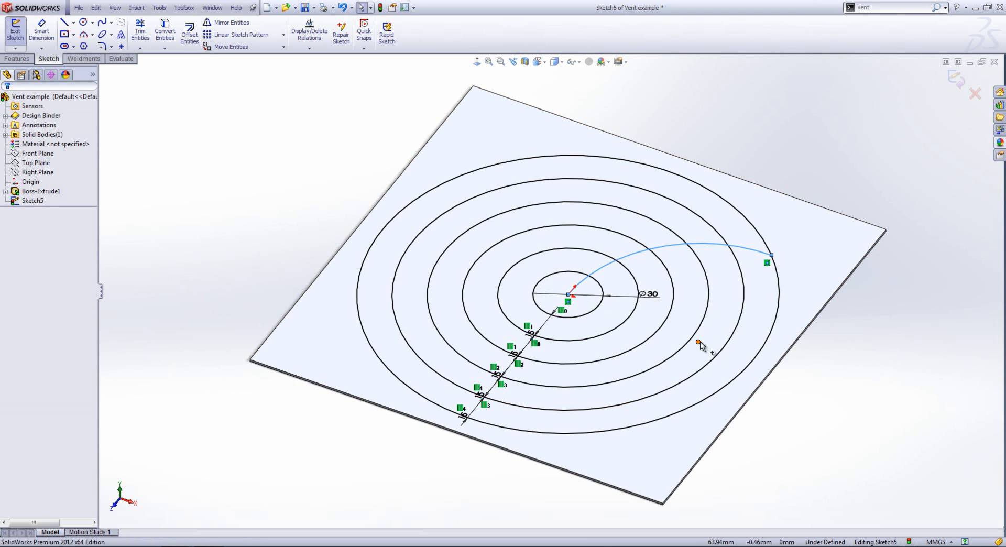
left_click(570, 294)
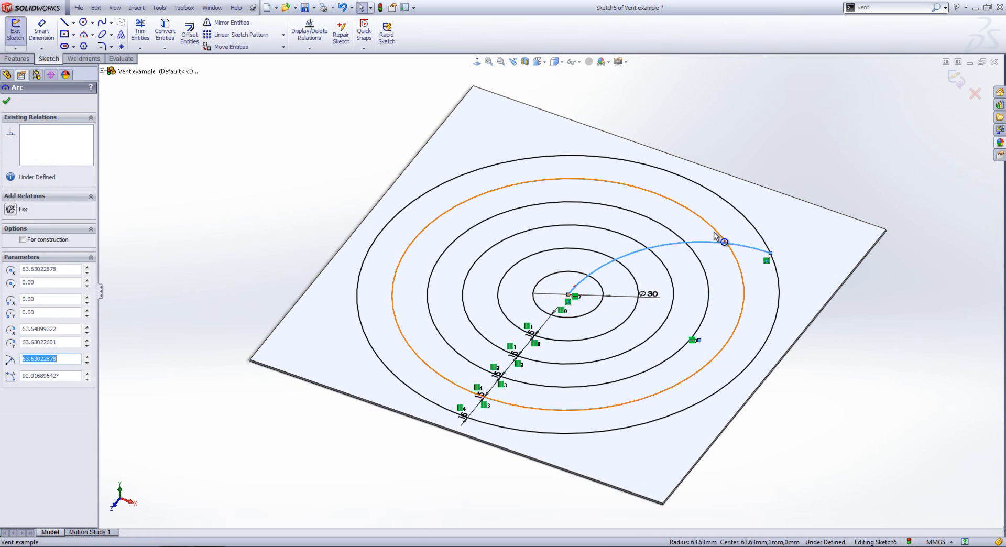
left_click(7, 102)
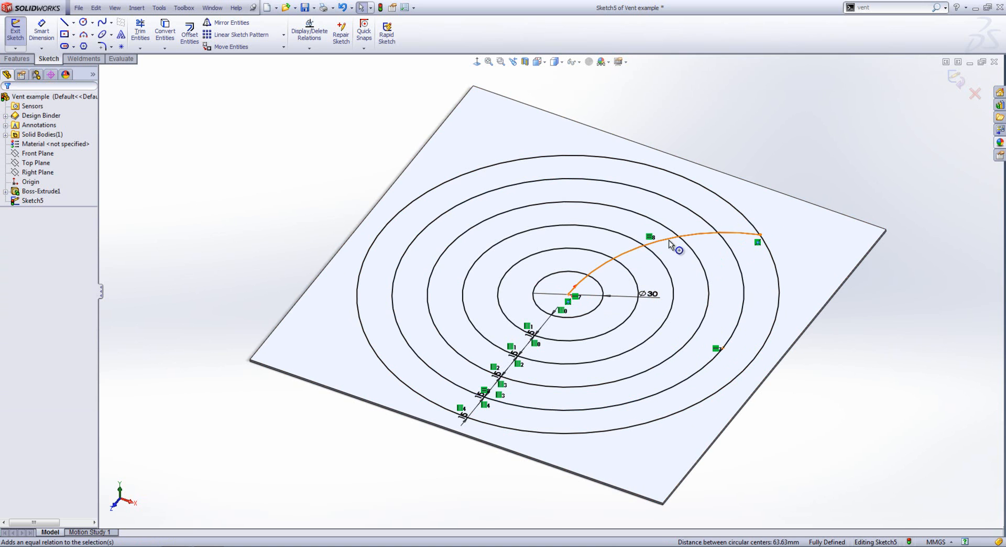
Step: Circular-pattern the arc into 4 copies over 360° and exit the sketch
left_click(283, 35)
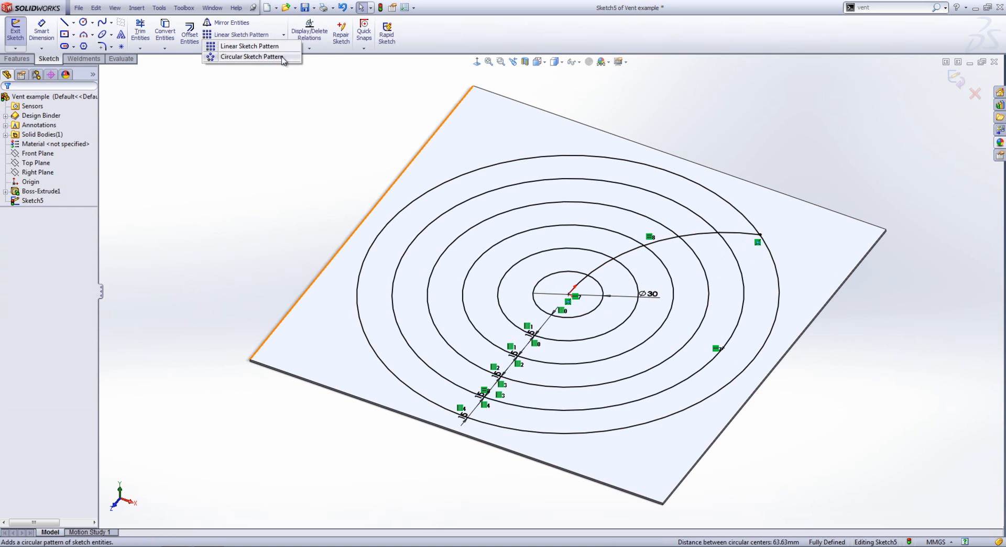
left_click(251, 57)
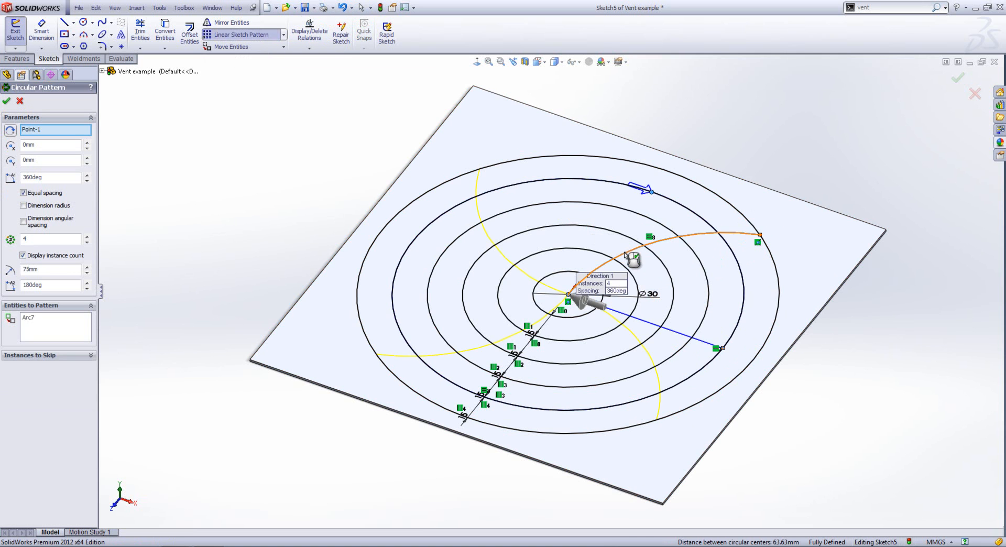
left_click(6, 101)
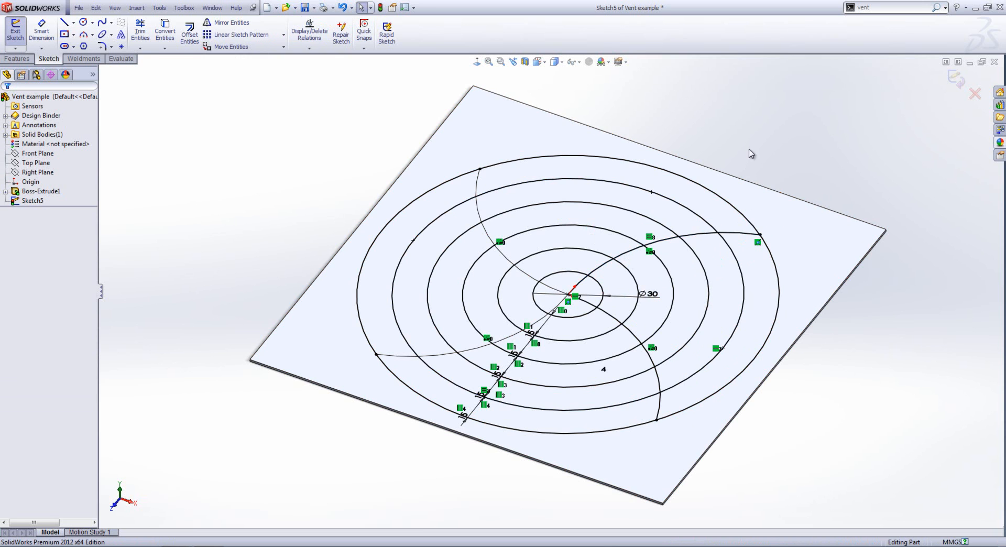
left_click(14, 32)
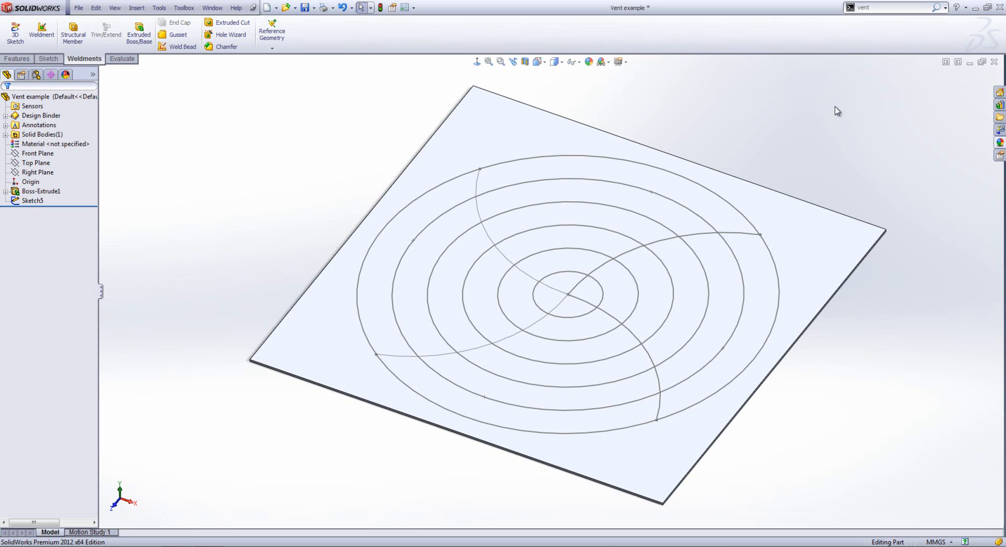
mouse_move(756, 122)
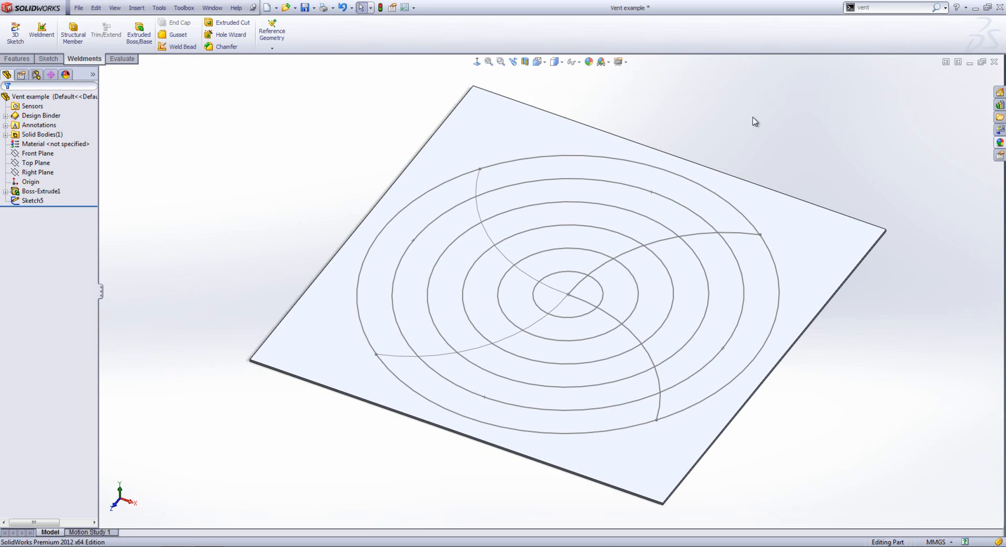
mouse_move(688, 124)
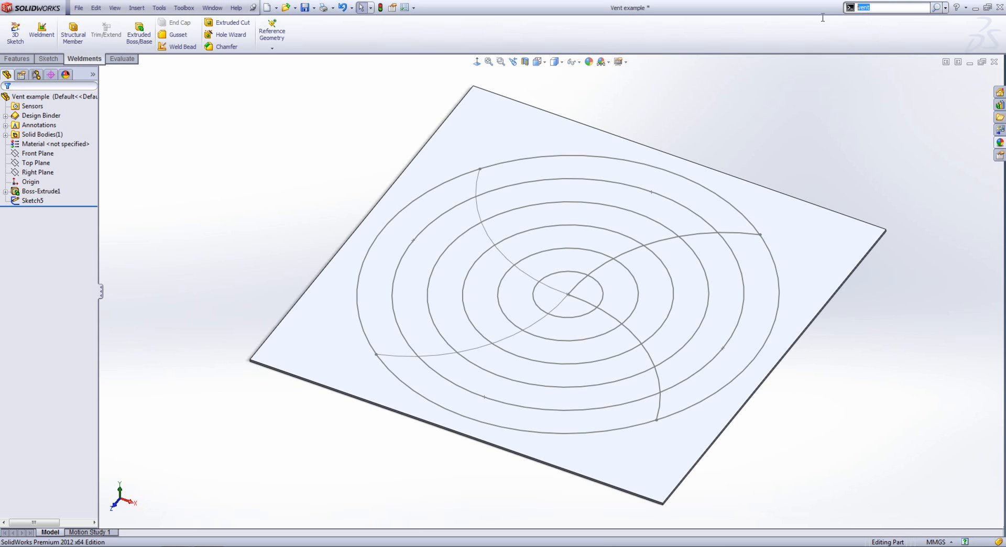
mouse_move(682, 187)
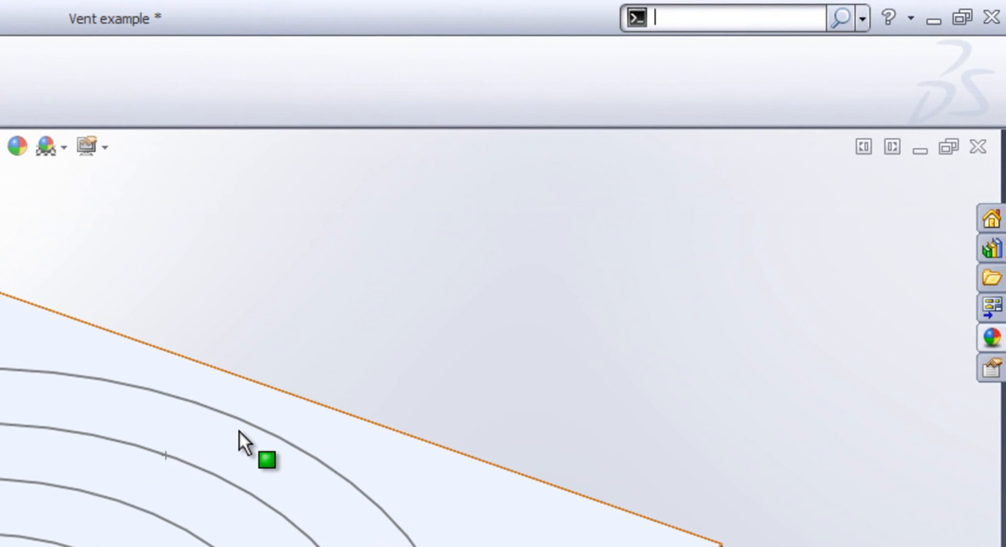
Step: Find 'vent' via command search and start the Vent fastening feature
type("vent")
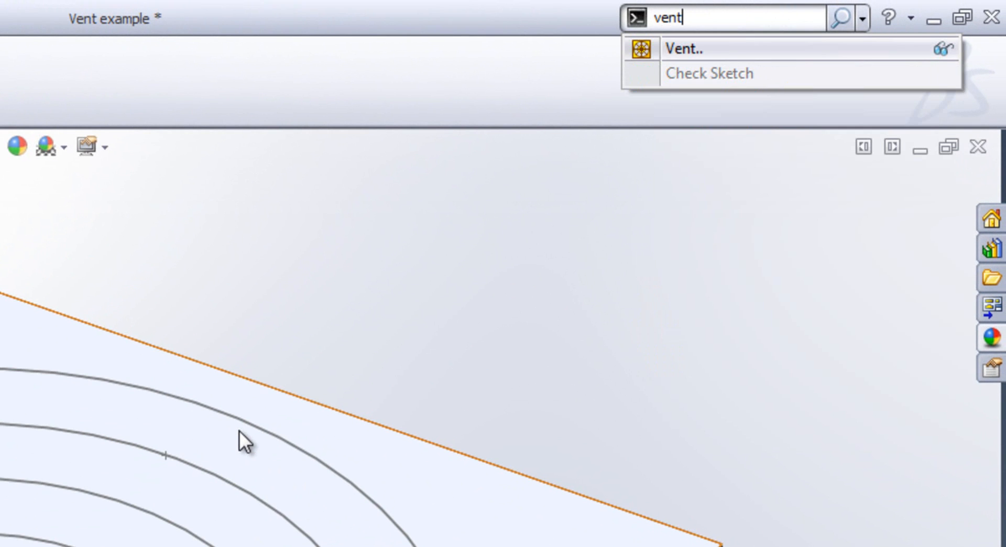
mouse_move(686, 61)
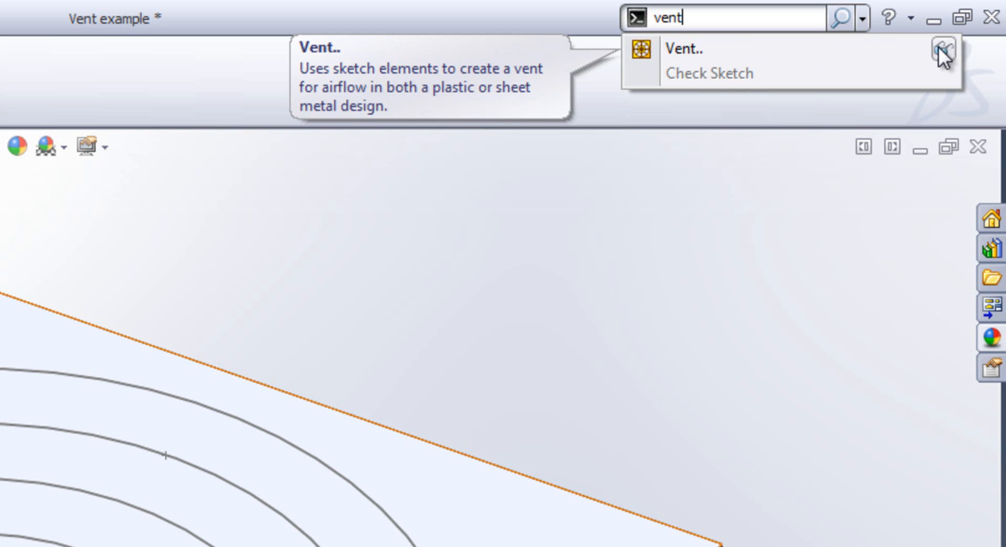
left_click(136, 8)
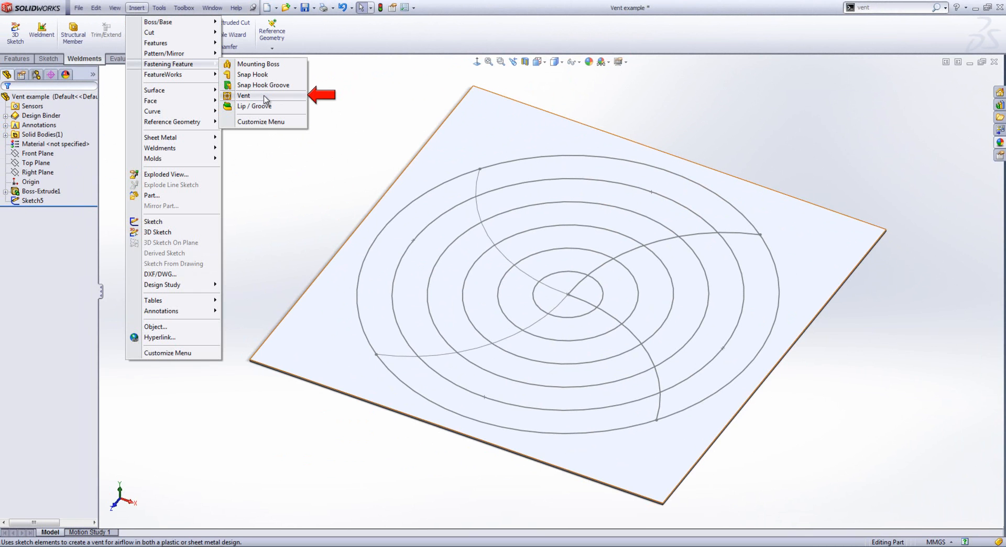
left_click(245, 96)
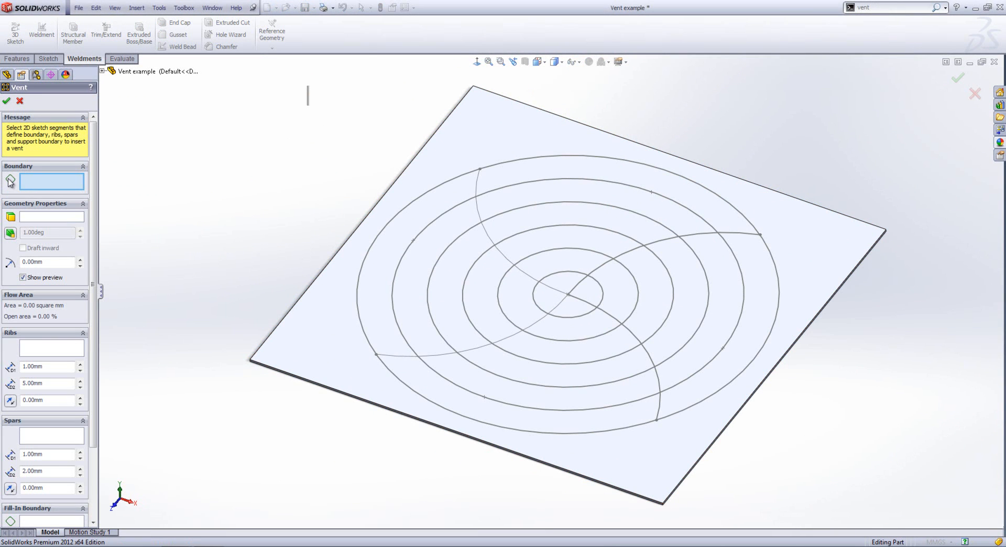
Step: Select the outermost circle as the vent boundary
left_click(439, 194)
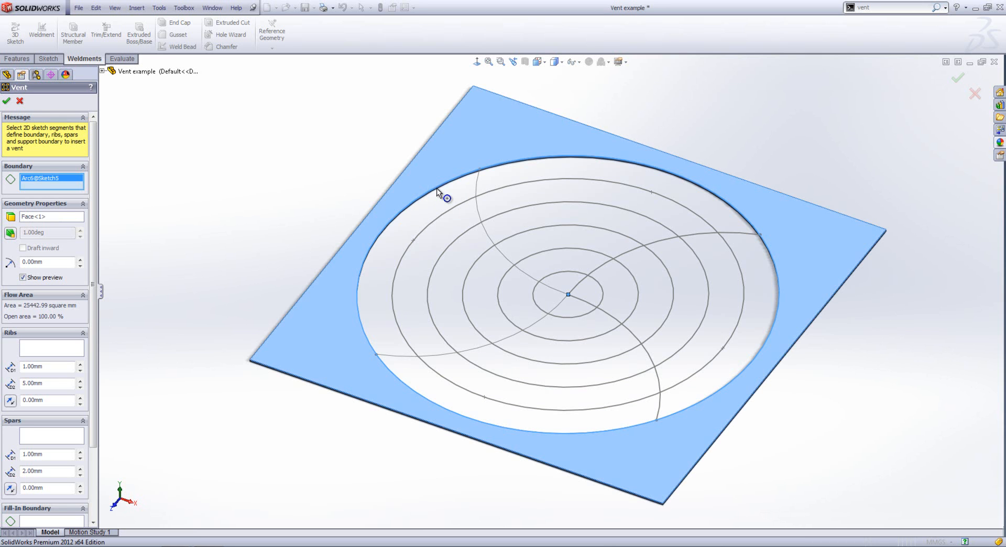
mouse_move(54, 221)
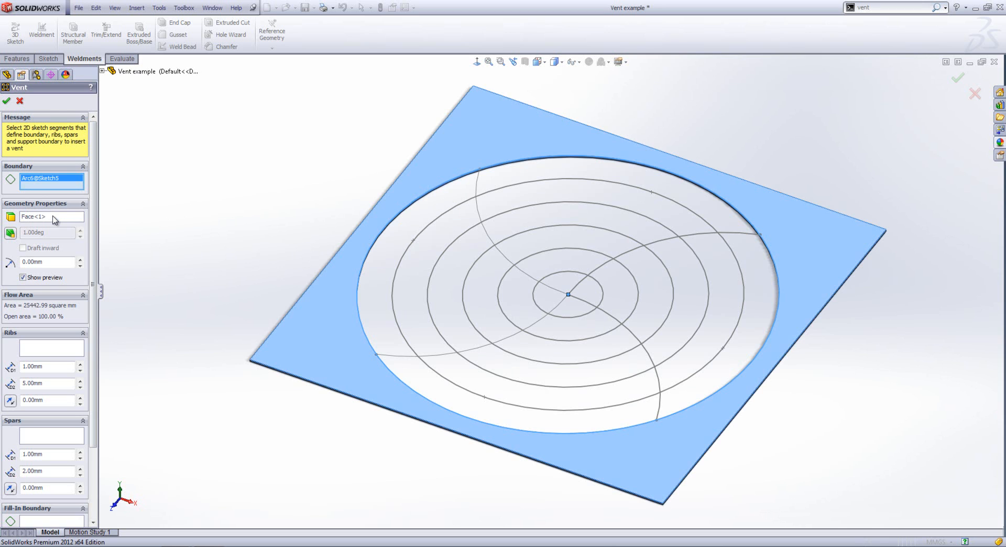
mouse_move(54, 219)
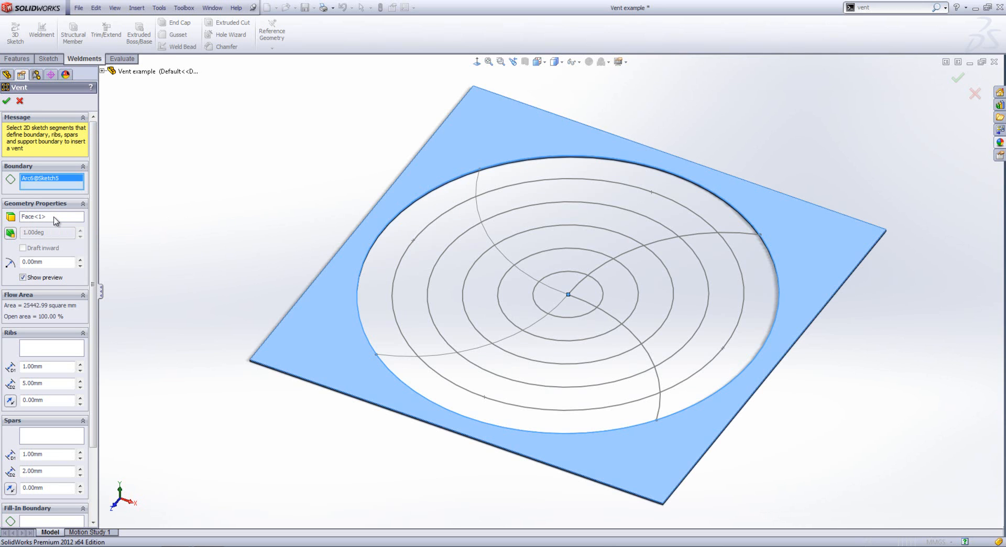
mouse_move(53, 317)
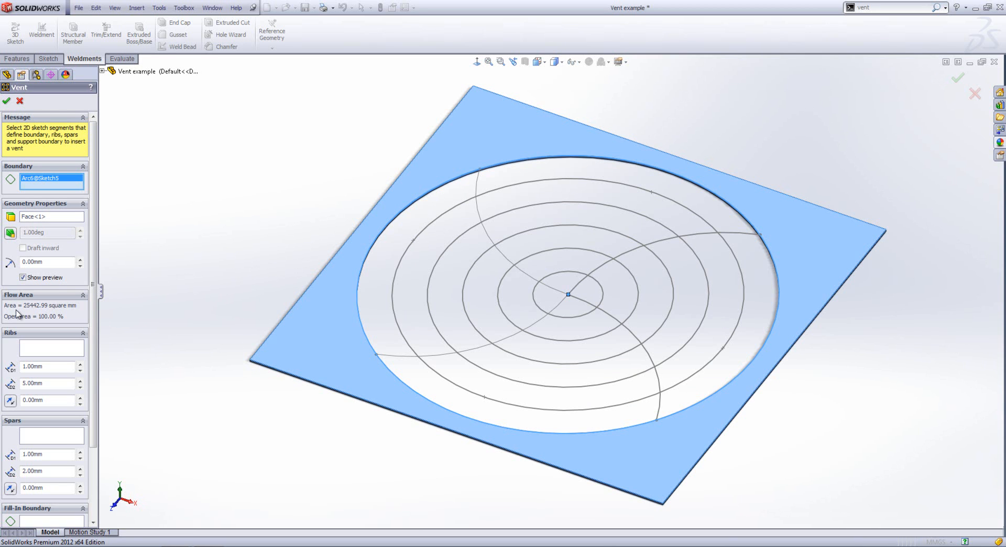
mouse_move(54, 328)
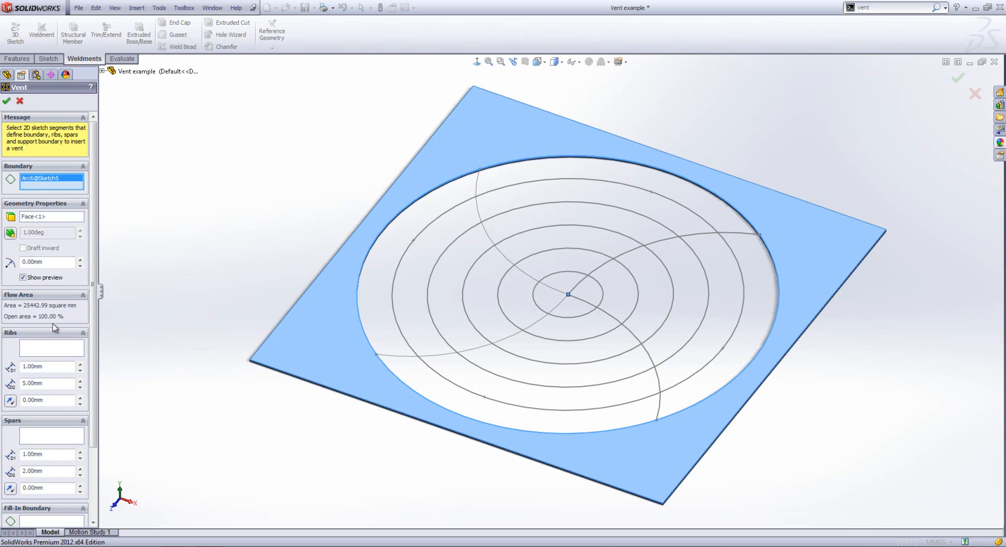
mouse_move(44, 321)
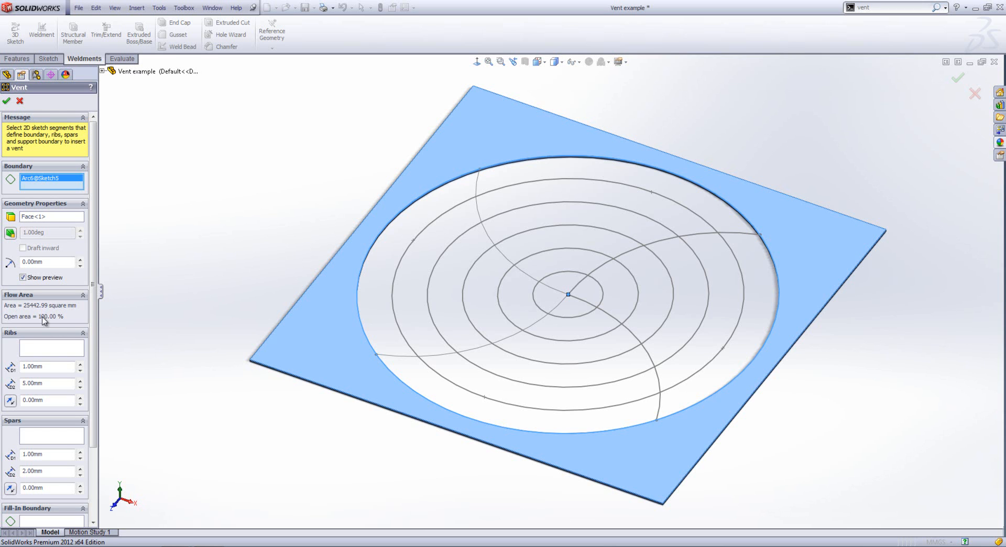
mouse_move(39, 359)
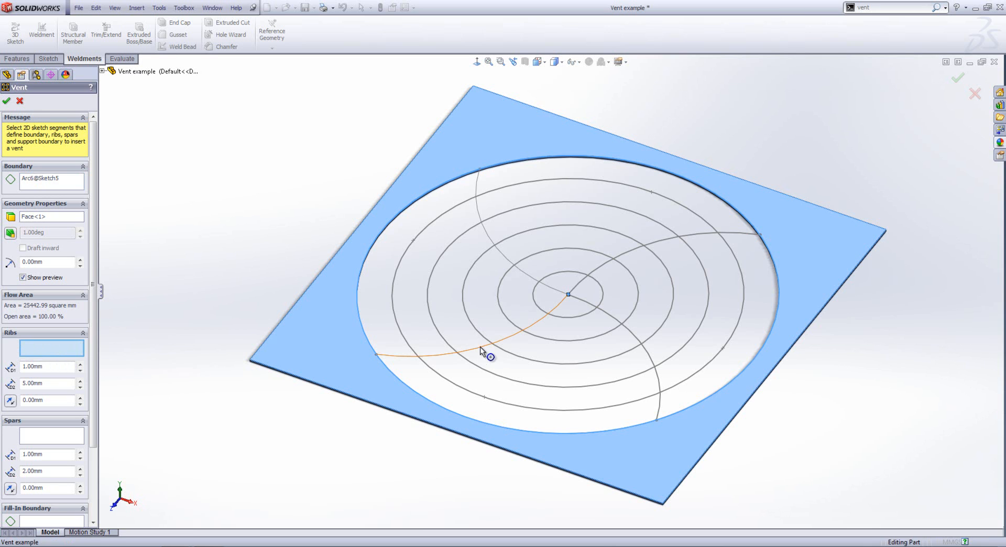
Step: Use the curved arcs as ribs with 1 mm depth and 5.00mm width
left_click(572, 296)
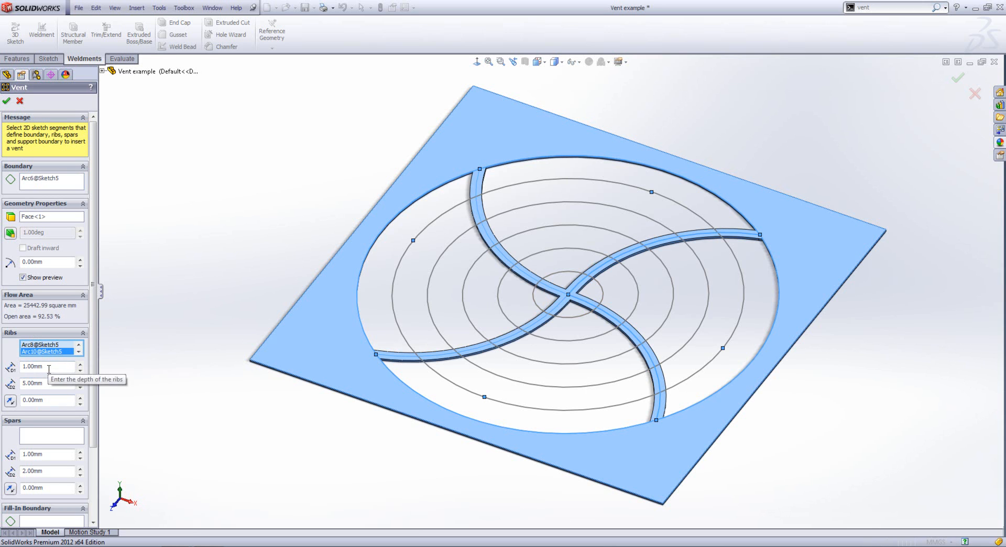
triple_click(44, 366)
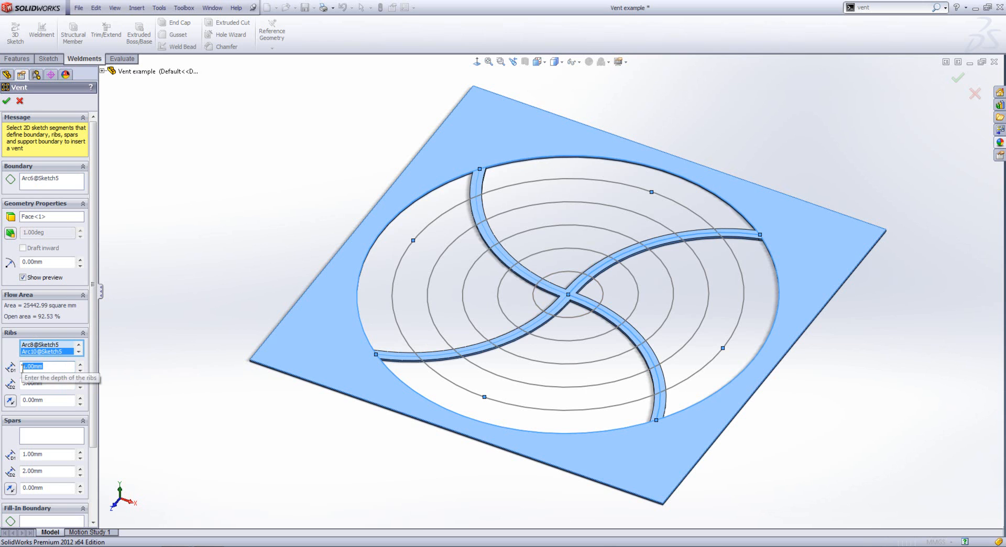
type("10.00mm")
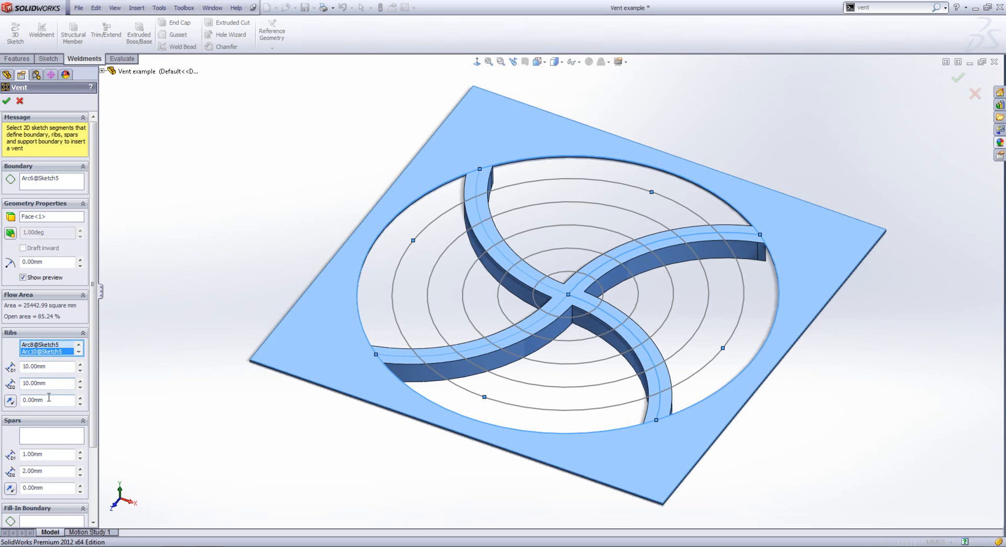
triple_click(45, 399)
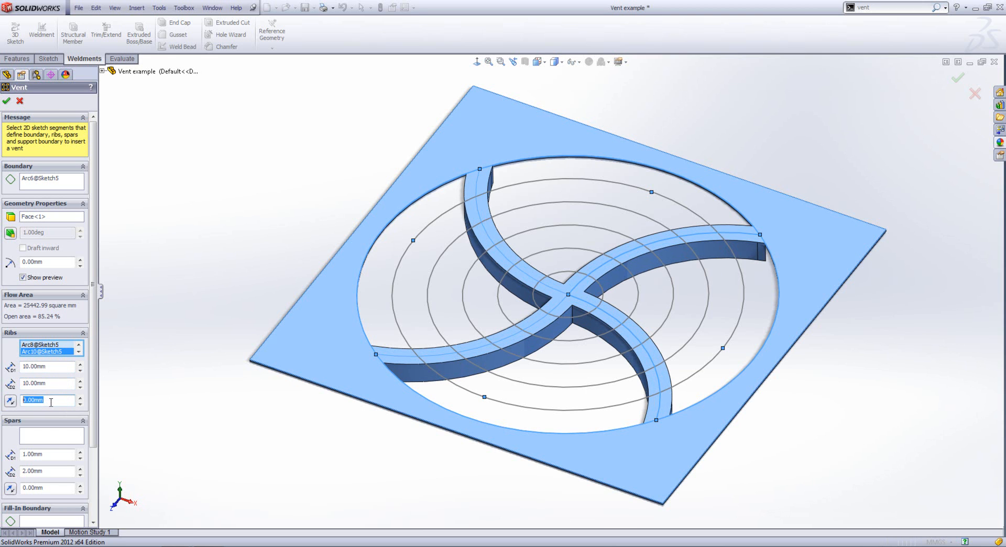
type("5.00mm")
left_click(48, 366)
type("1")
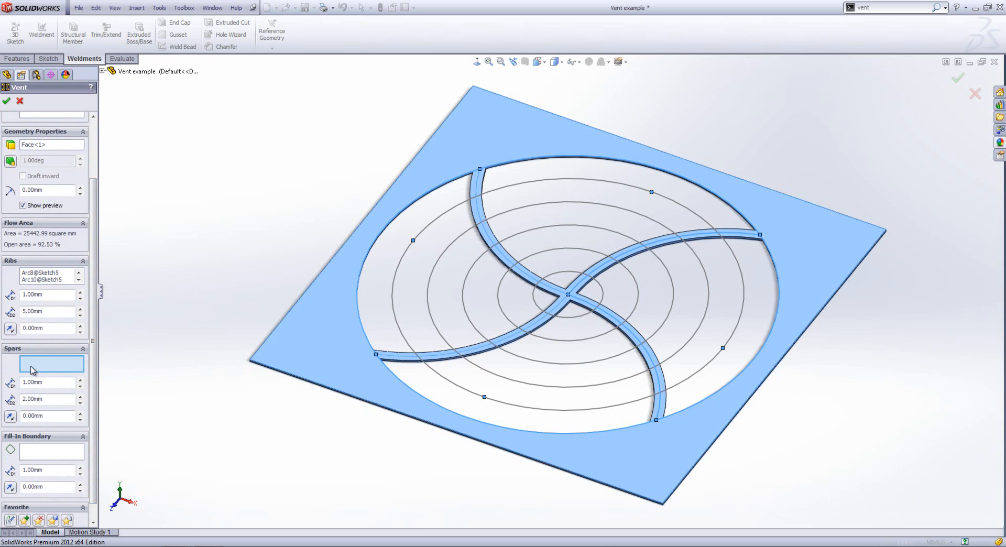
Step: Use the concentric ring arcs as spars, 1 mm deep and 6.00mm wide
left_click(499, 404)
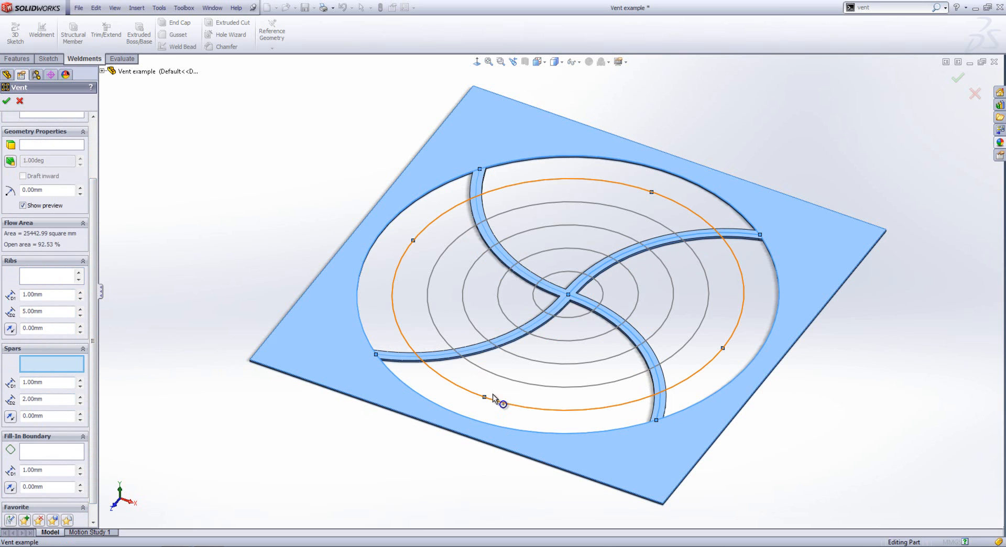
left_click(502, 404)
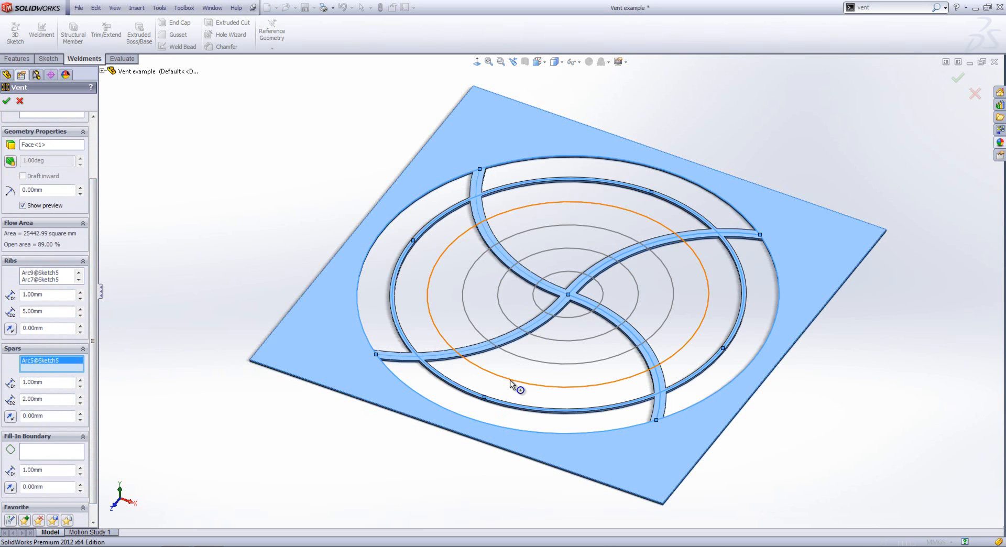
left_click(514, 385)
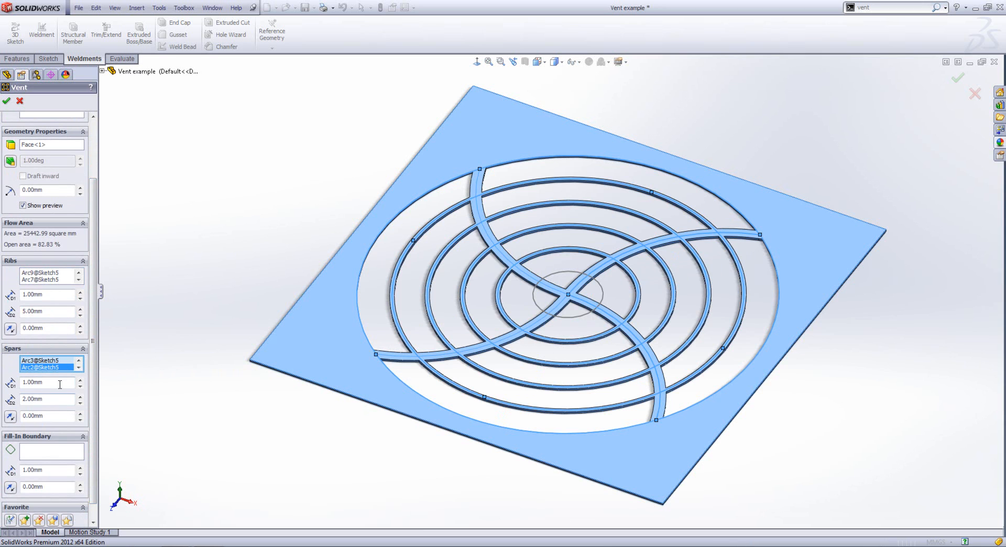
triple_click(42, 382)
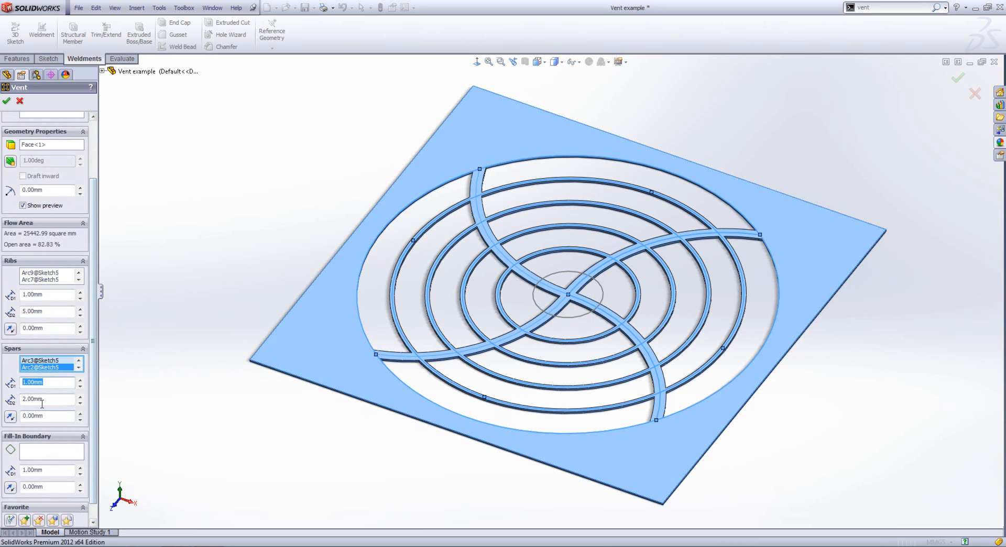
left_click(45, 417)
type("6")
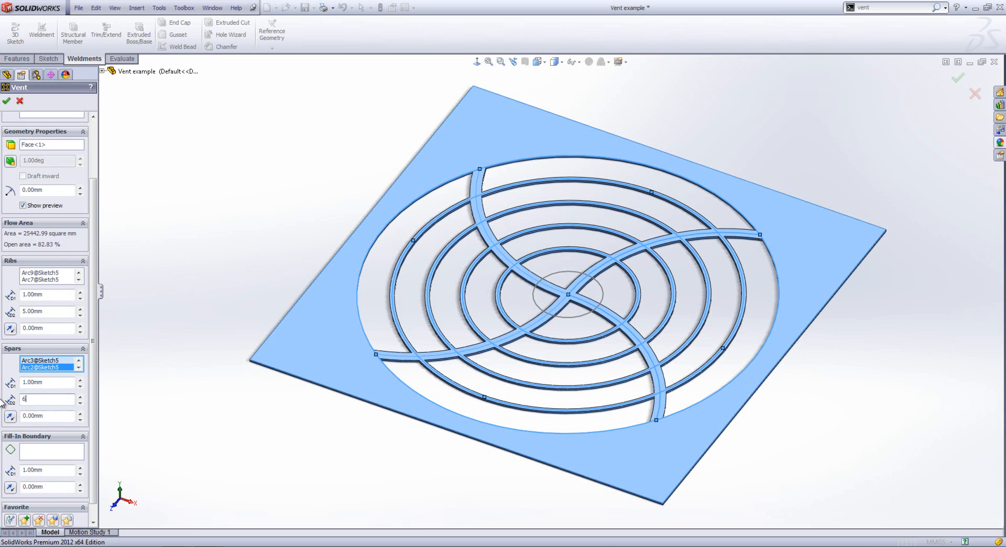
key("Return")
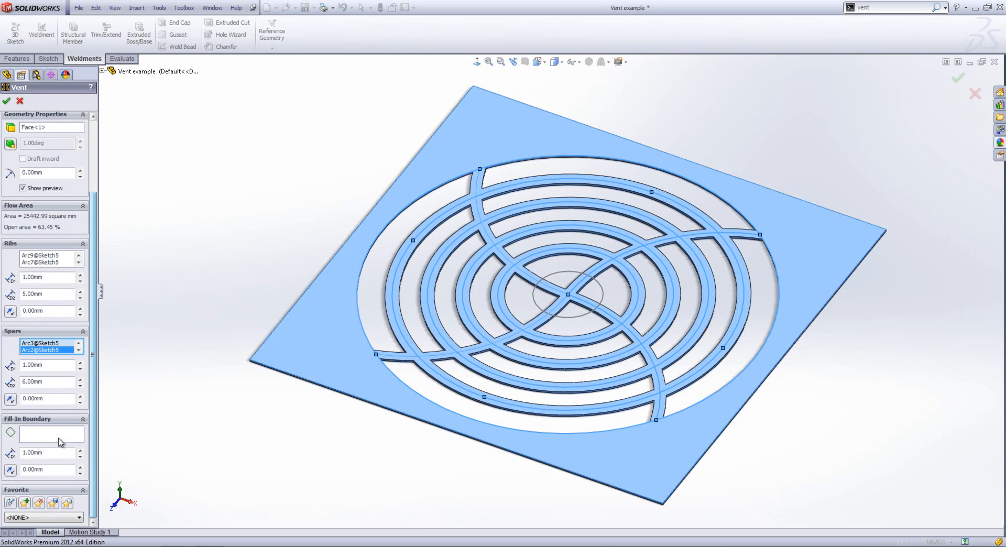
Step: Set the small centre circle as the fill-in boundary and check its depth value
left_click(51, 434)
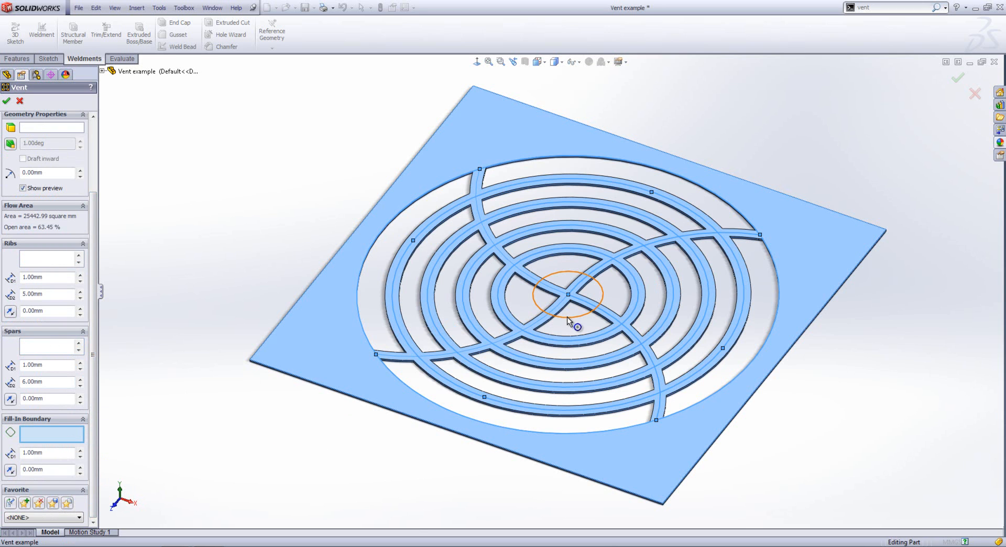
left_click(567, 296)
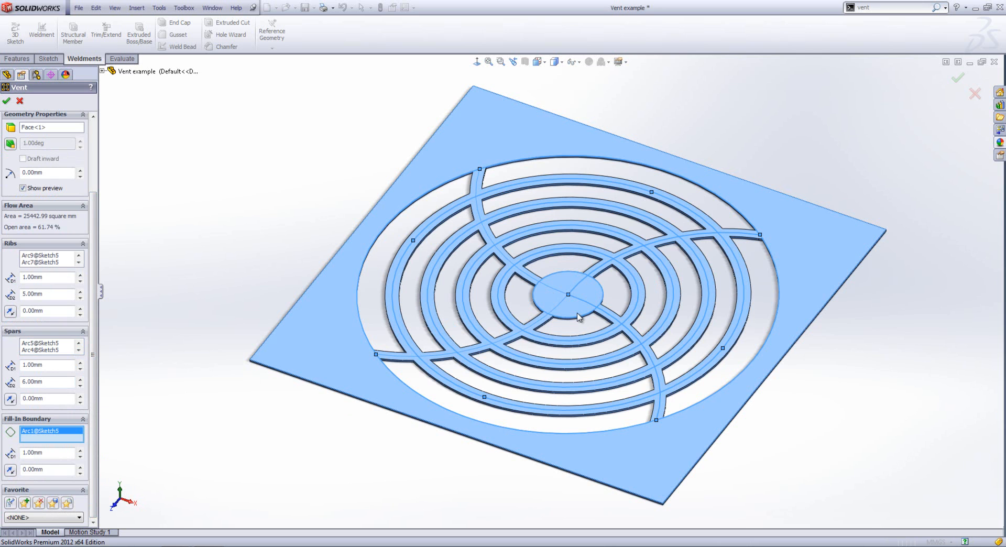
mouse_move(48, 457)
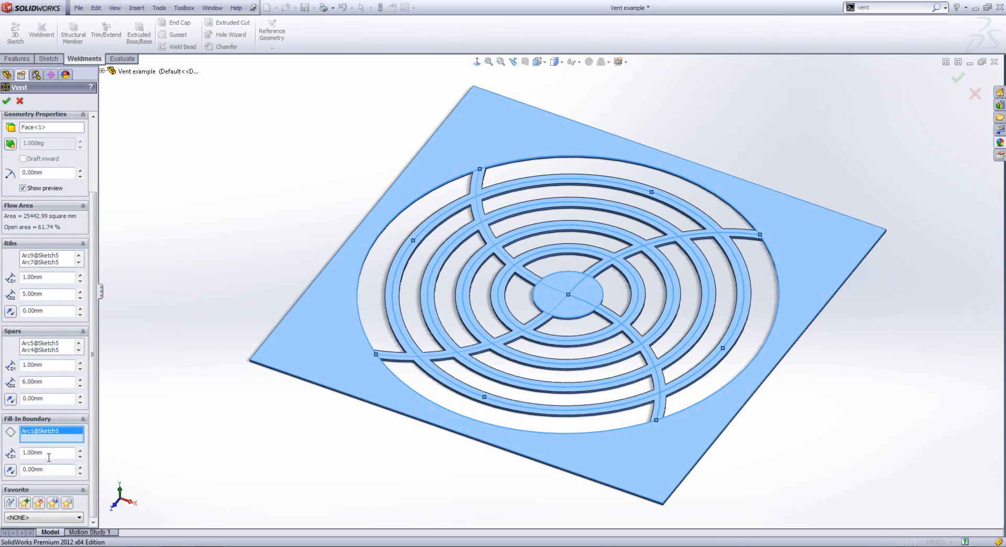
mouse_move(47, 452)
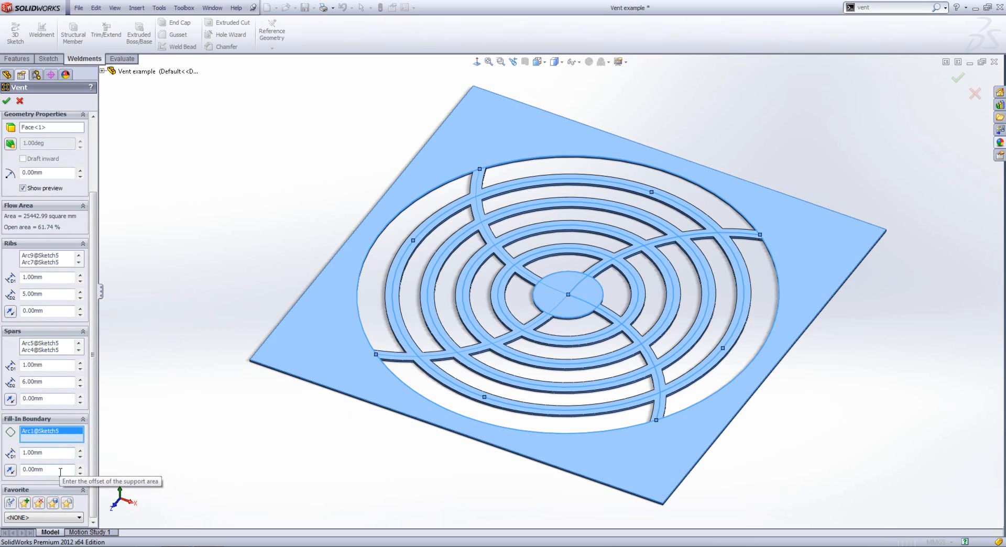
triple_click(45, 452)
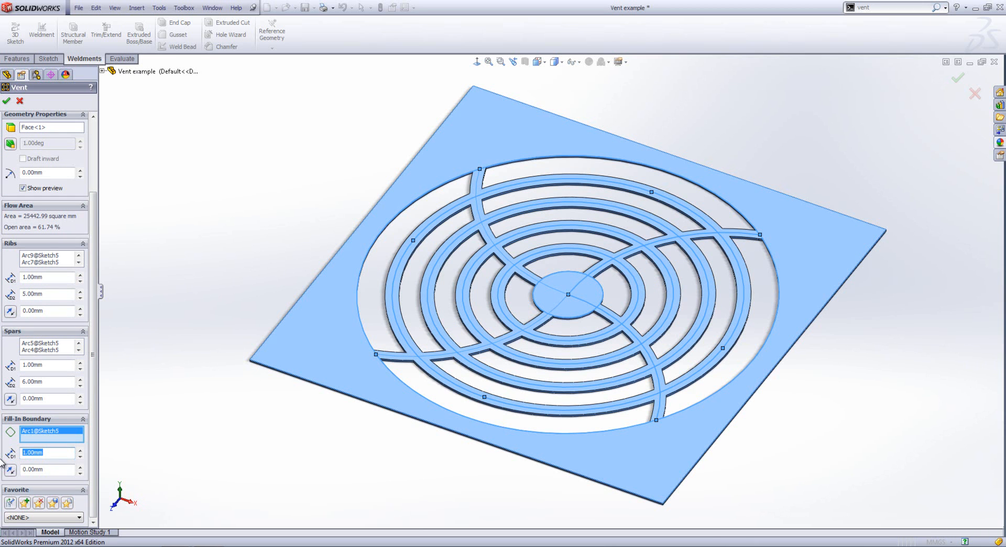
left_click(74, 457)
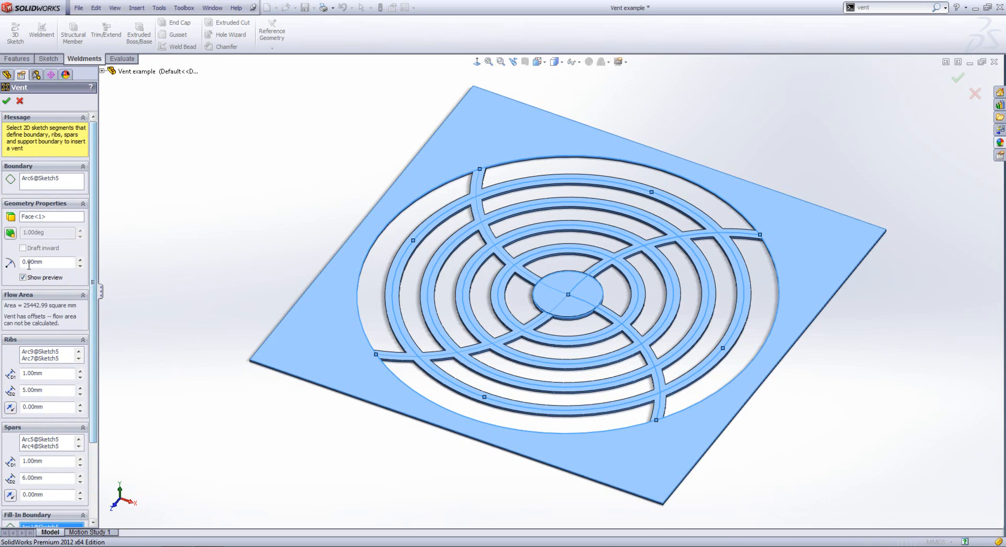
mouse_move(50, 262)
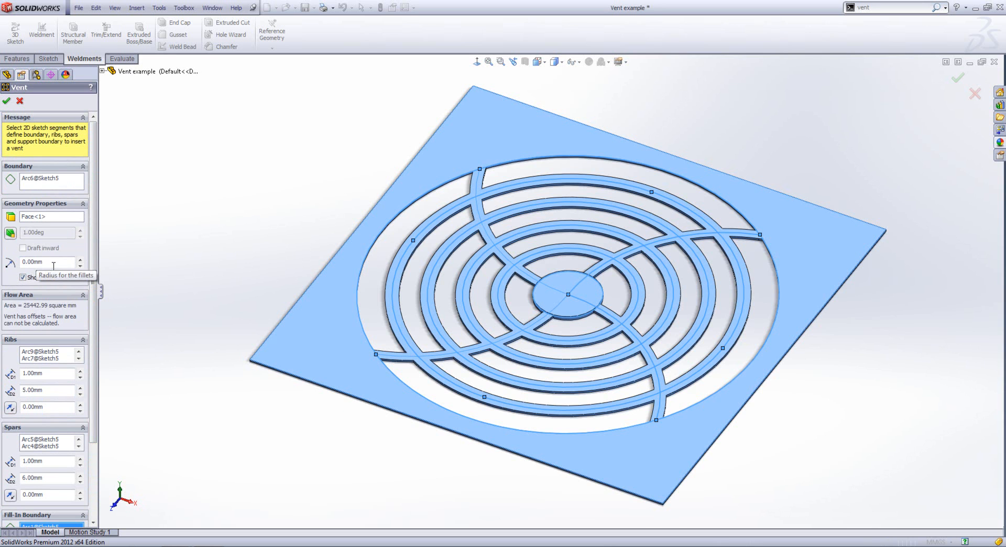
Step: Set the vent fillet radius to 3.00mm and draft angle to 10.00deg
triple_click(49, 262)
type("3")
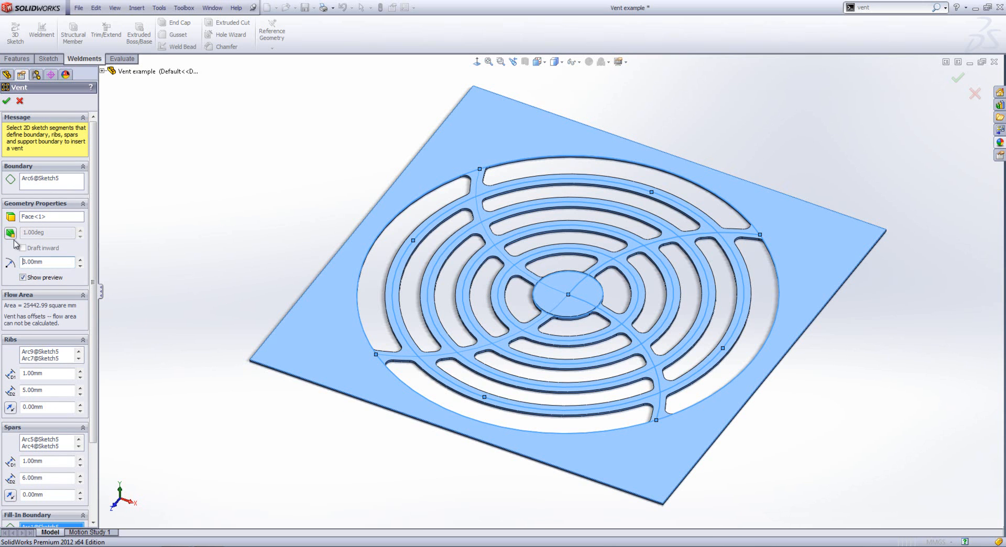
mouse_move(10, 232)
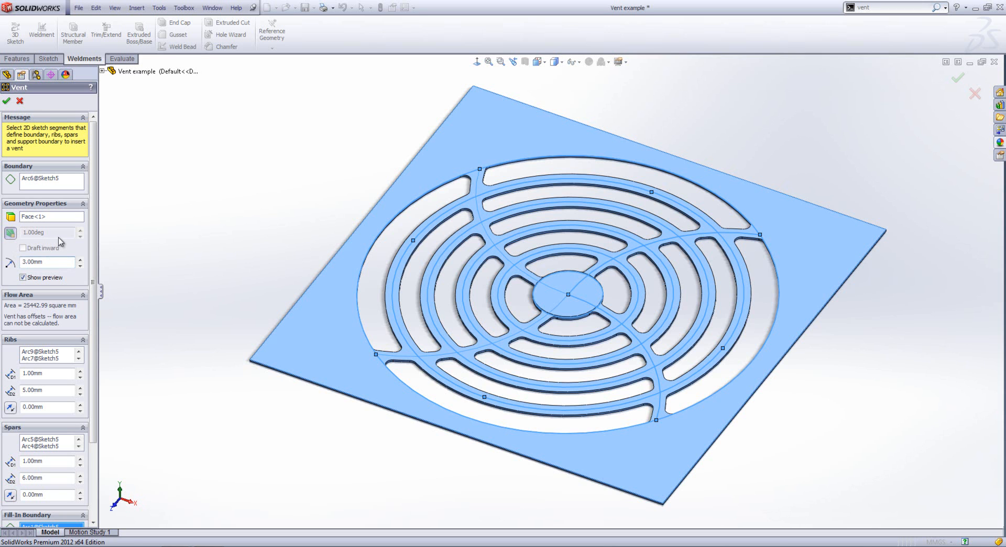
triple_click(38, 233)
type("10")
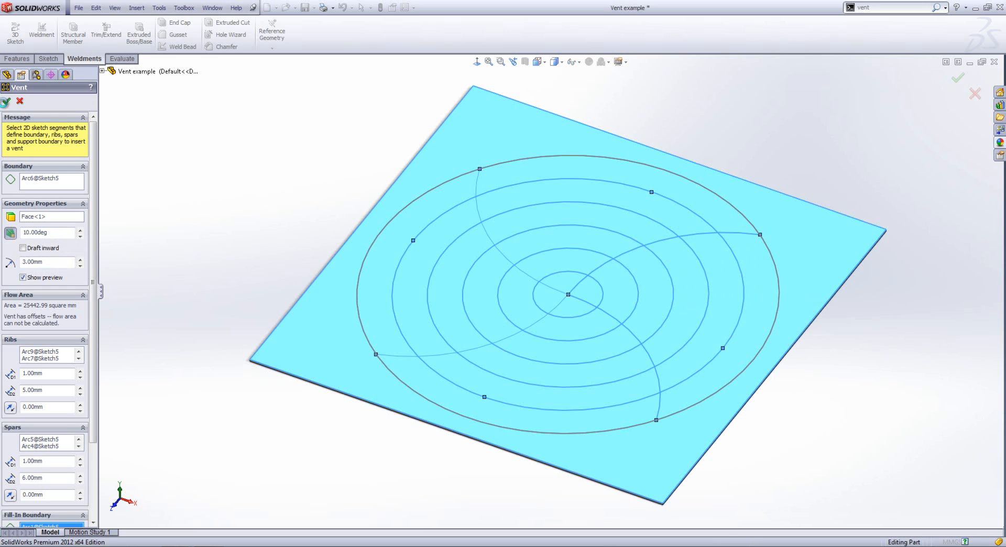
Step: Accept the Vent feature and orbit the plate to inspect the cut slots
left_click(6, 101)
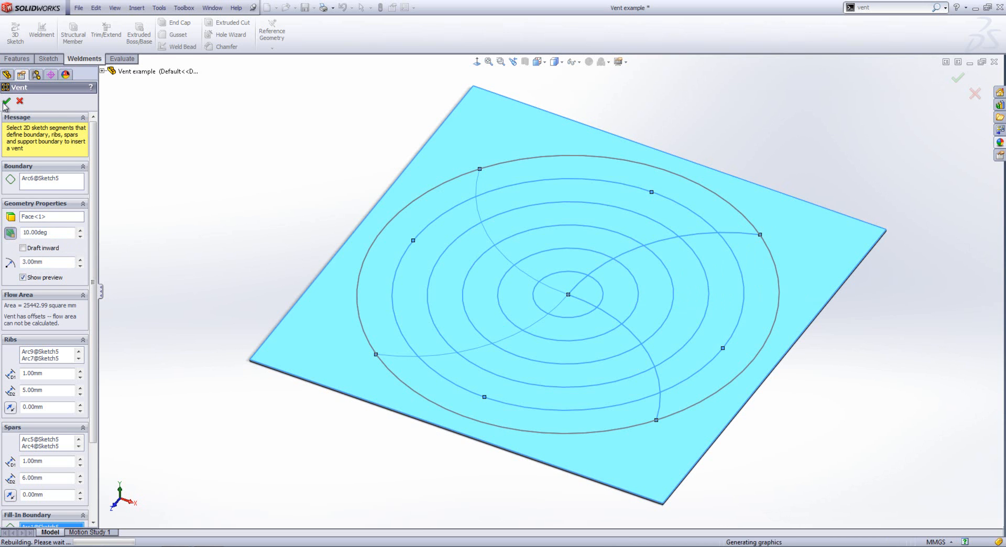
left_click(6, 102)
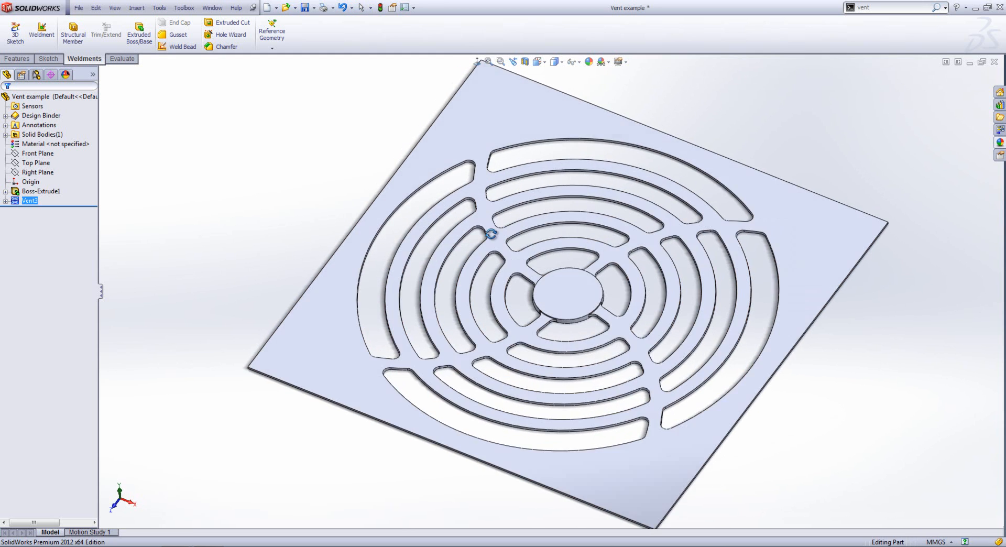
left_click_drag(490, 234, 496, 228)
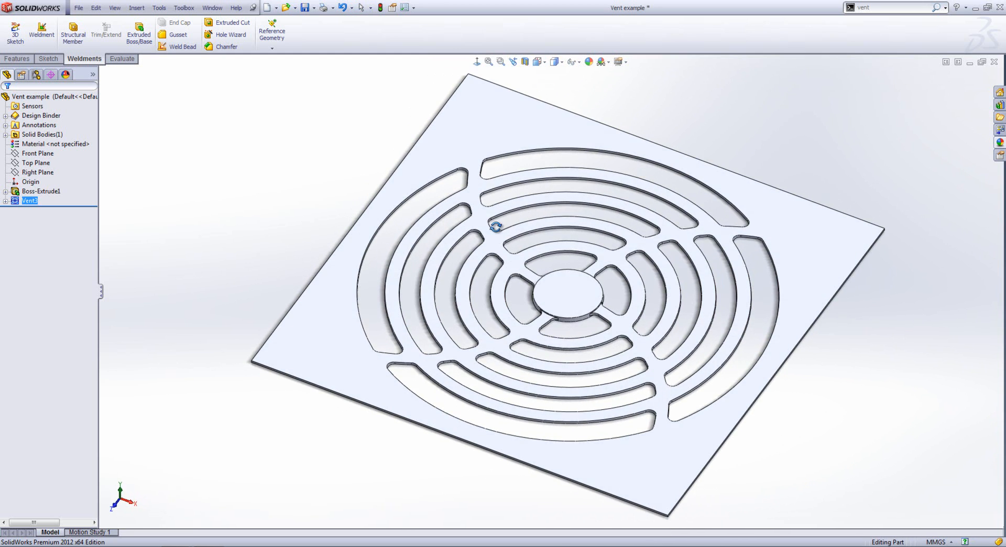